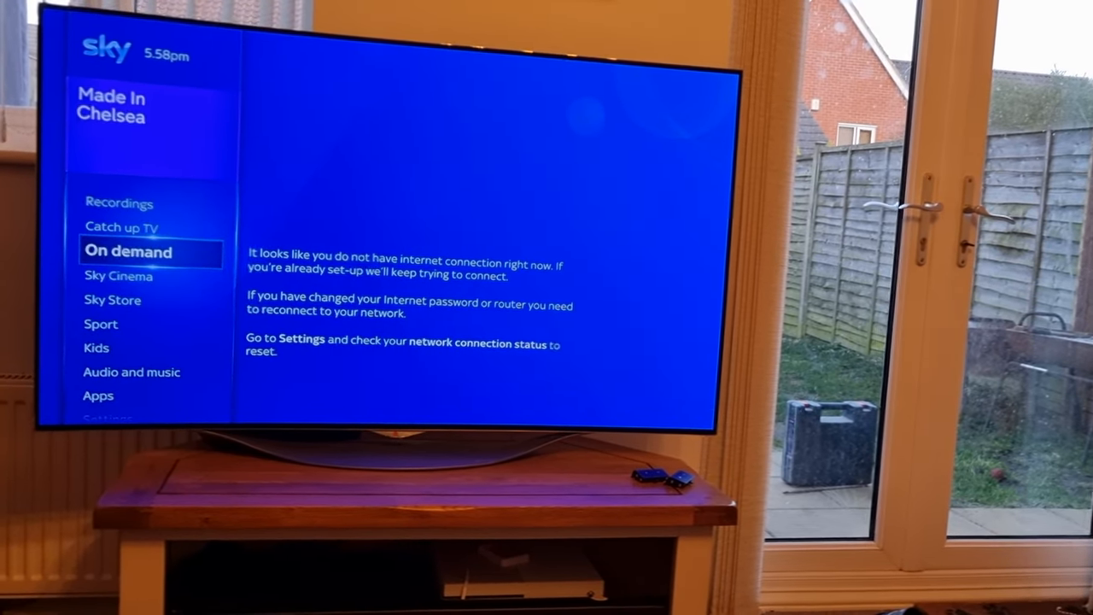
Confirm the network settings with both 2.4GHz and 5GHz wireless set to On so they save
{"action": "scroll", "scroll_direction": "down", "scroll_amount": 3}
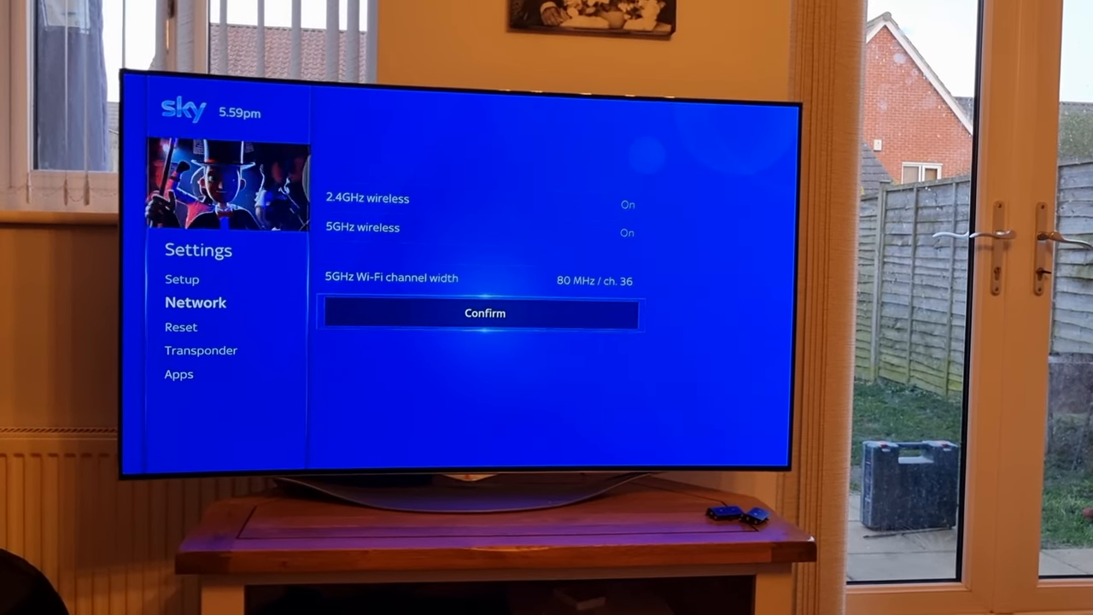
{"action": "left_click", "coordinate": [485, 312]}
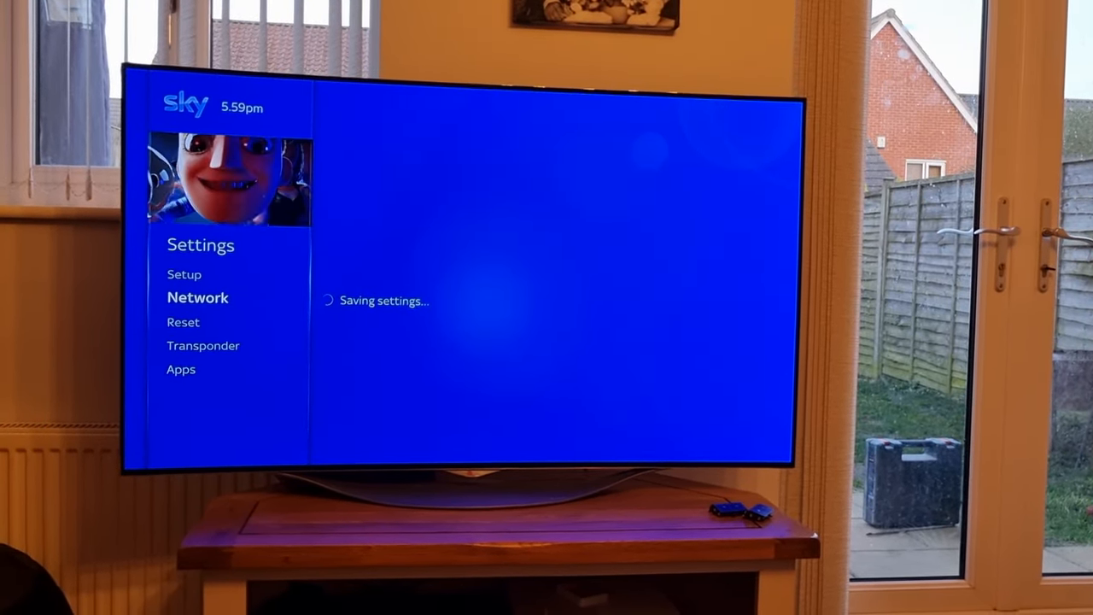